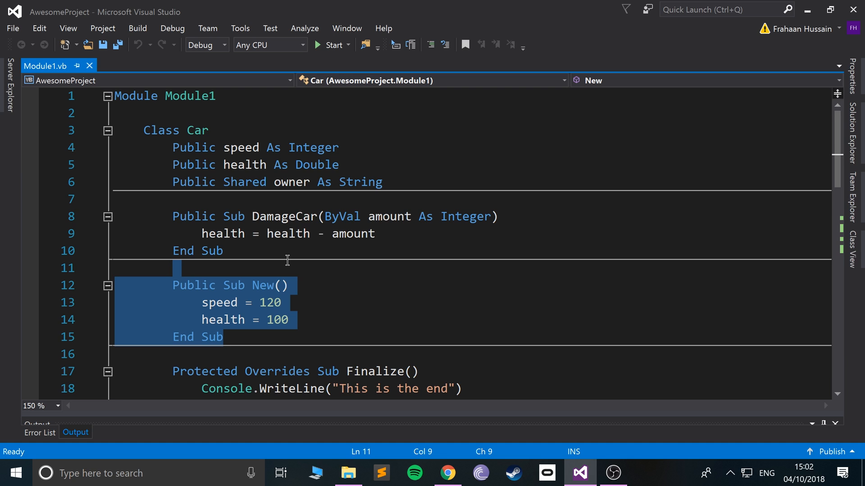
Step: Insert blank lines at the top of Module1 above Class Car to make room for a new class
{"action": "left_click", "coordinate": [291, 182]}
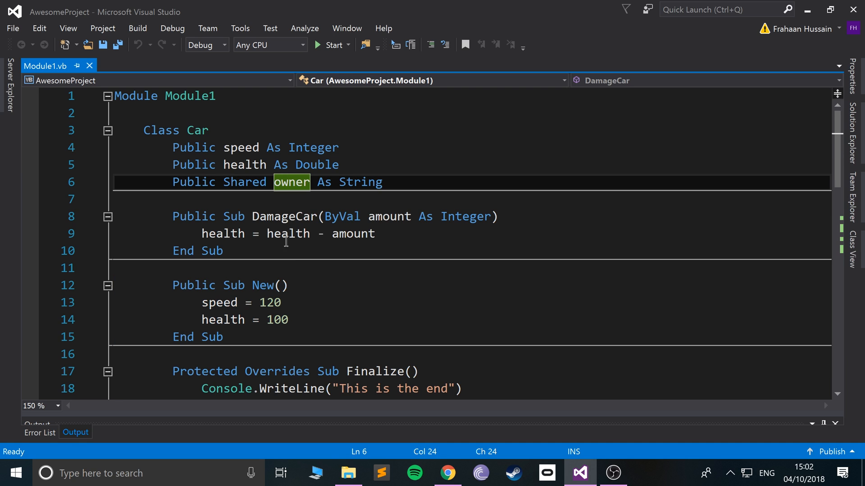
{"action": "left_click_drag", "start_coordinate": [173, 216], "coordinate": [224, 250]}
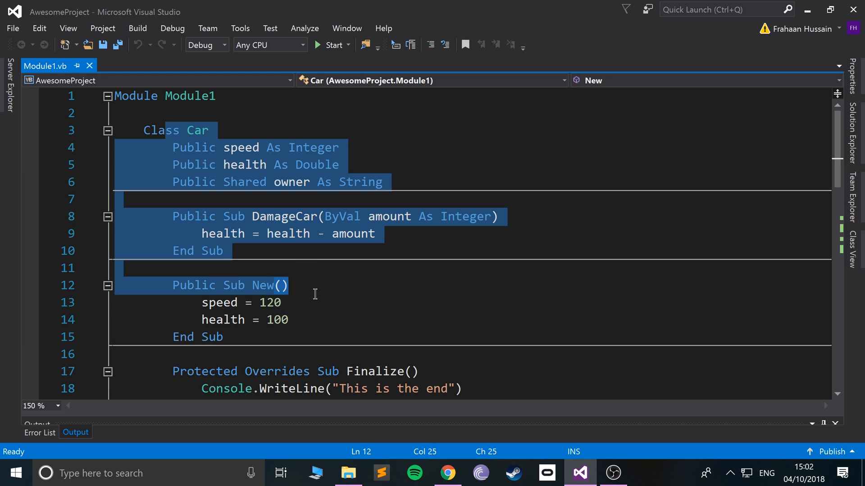
{"action": "left_click", "coordinate": [279, 302]}
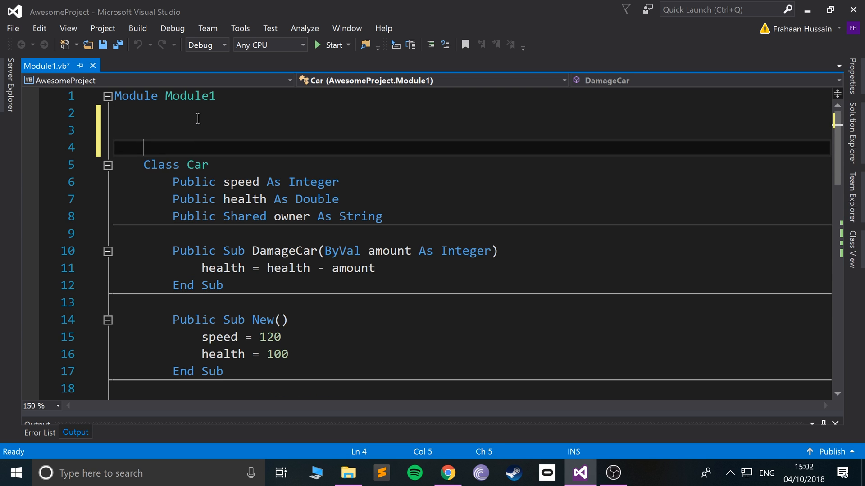
Step: Declare Class Vehicle and move the speed, health, owner fields and DamageCar into it from Car
{"action": "type", "text": "Class VB"}
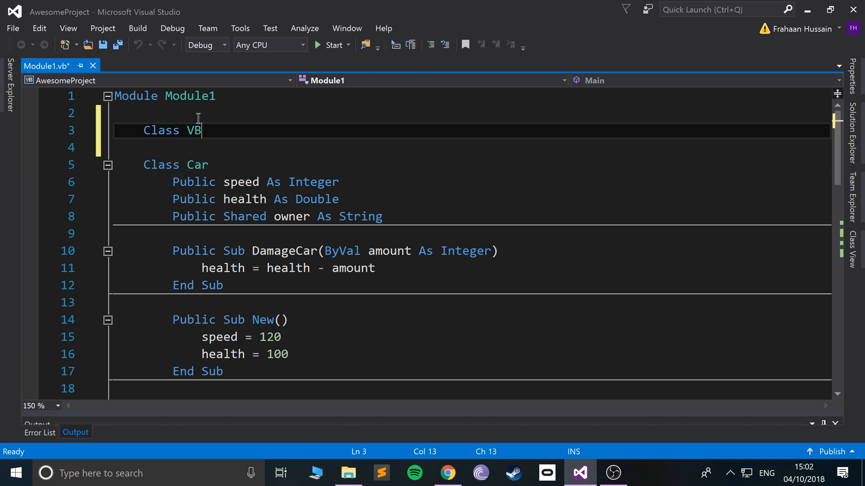
{"action": "type", "text": "ehicle"}
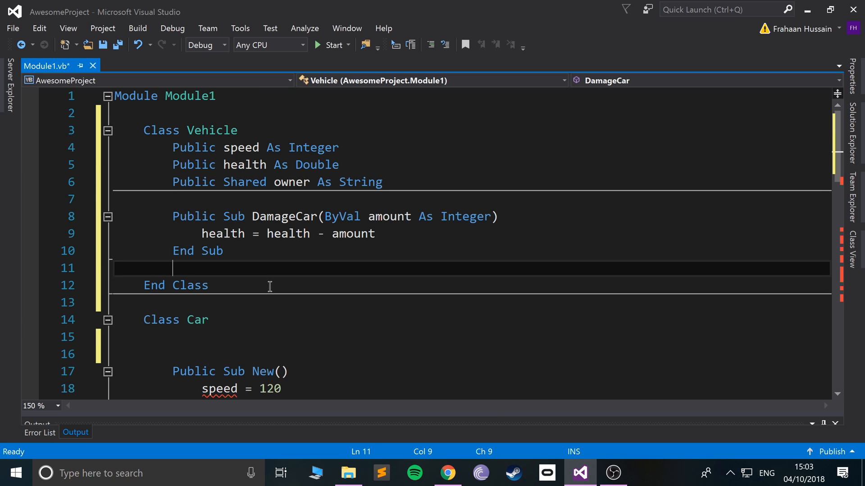
{"action": "scroll", "scroll_direction": "down", "scroll_amount": 3}
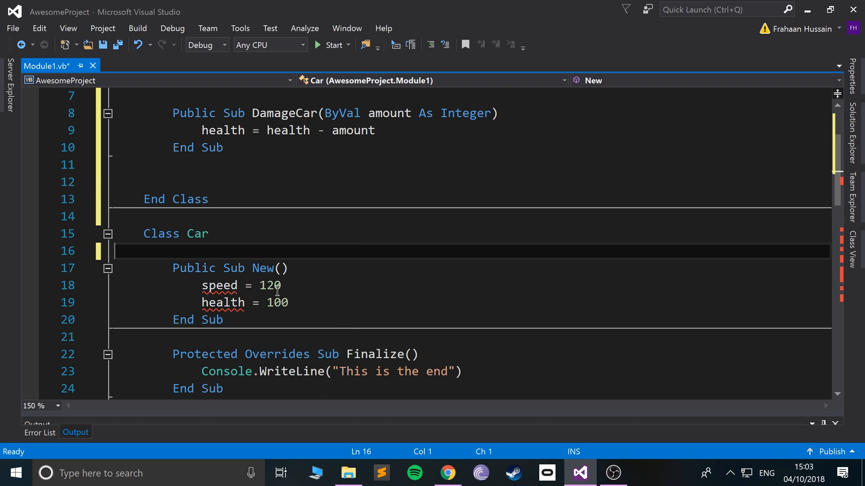
{"action": "mouse_move", "coordinate": [280, 270]}
{"action": "type", "text": " :"}
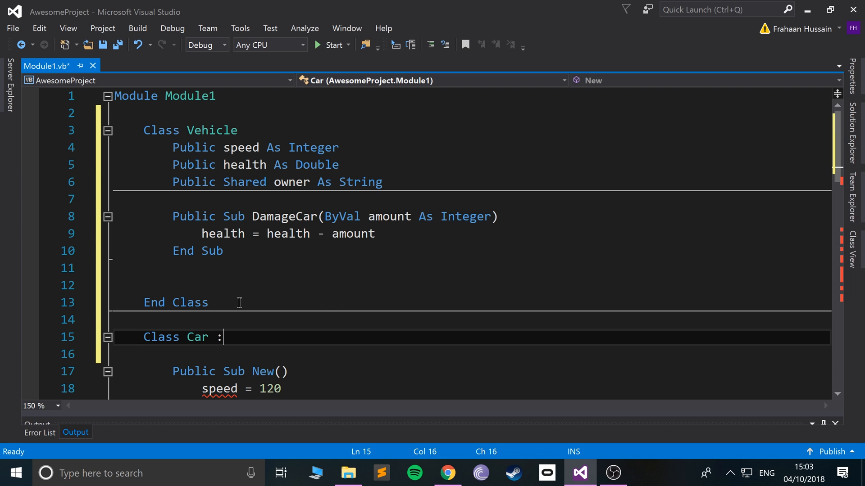
Step: Add 'Inherits Vehicle' to the Car class declaration using IntelliSense completion
{"action": "type", "text": "Inhert"}
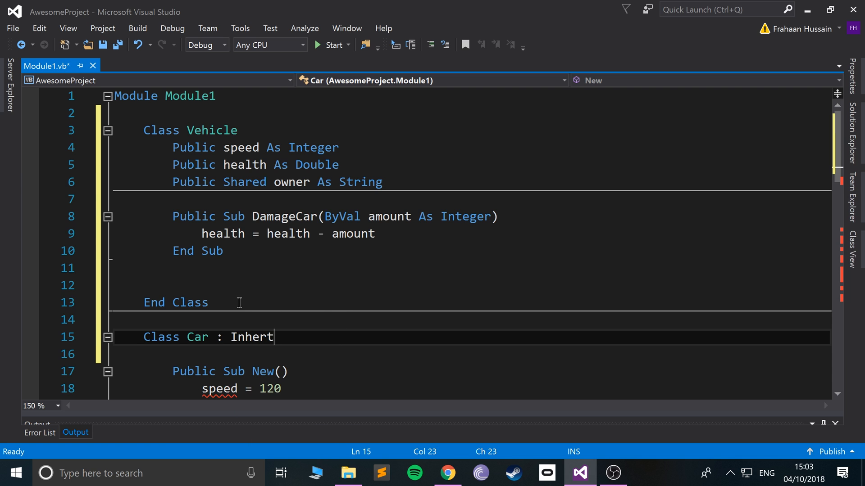
{"action": "key", "text": "Backspace"}
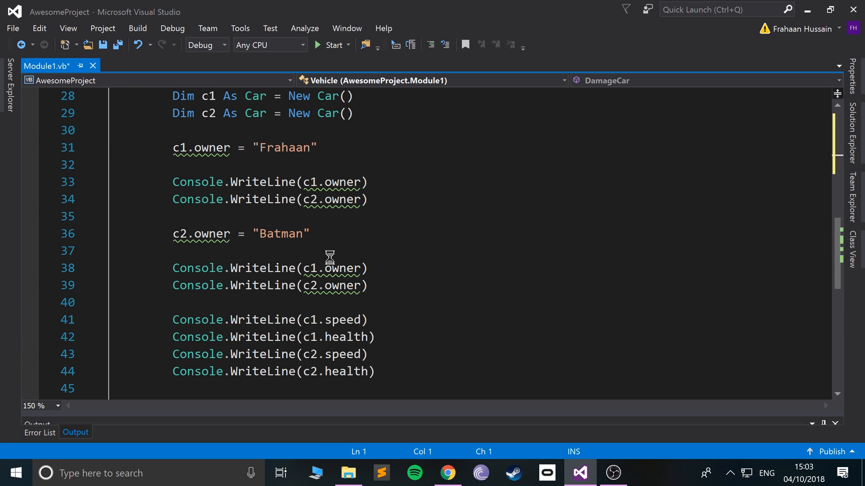
Step: Save Module1 and build the solution successfully with Car inheriting from Vehicle
{"action": "left_click", "coordinate": [329, 45]}
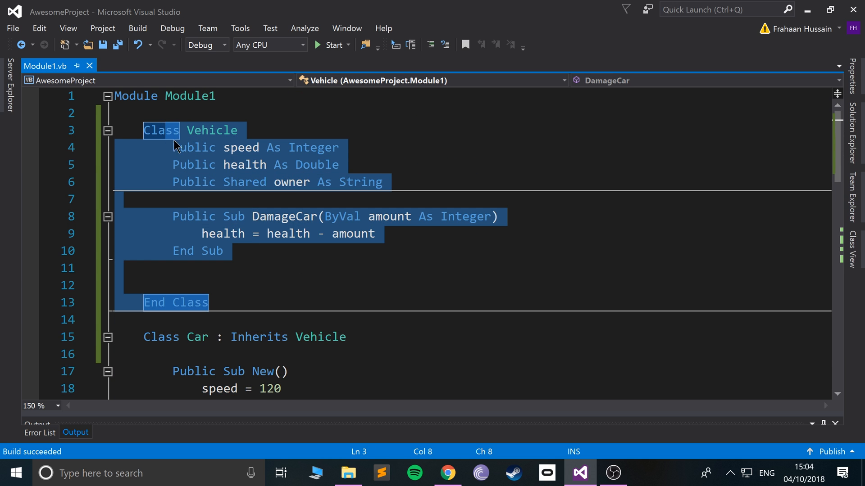
{"action": "scroll", "scroll_direction": "down", "scroll_amount": 3}
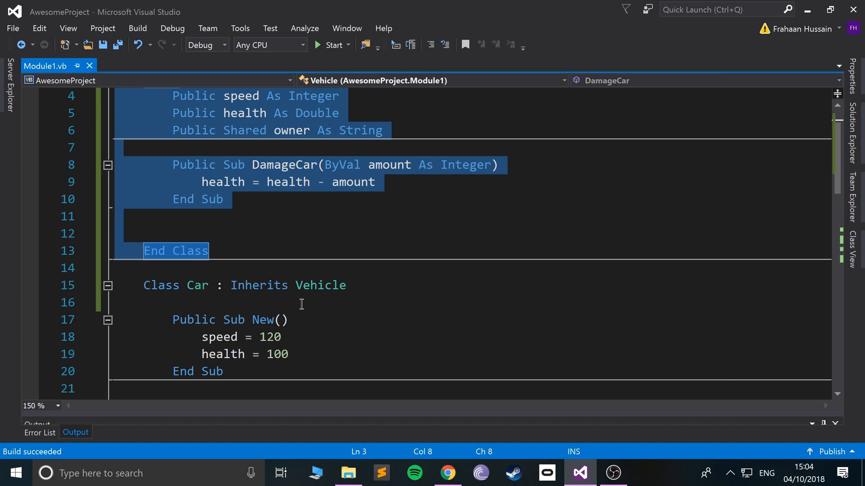
{"action": "mouse_move", "coordinate": [320, 285]}
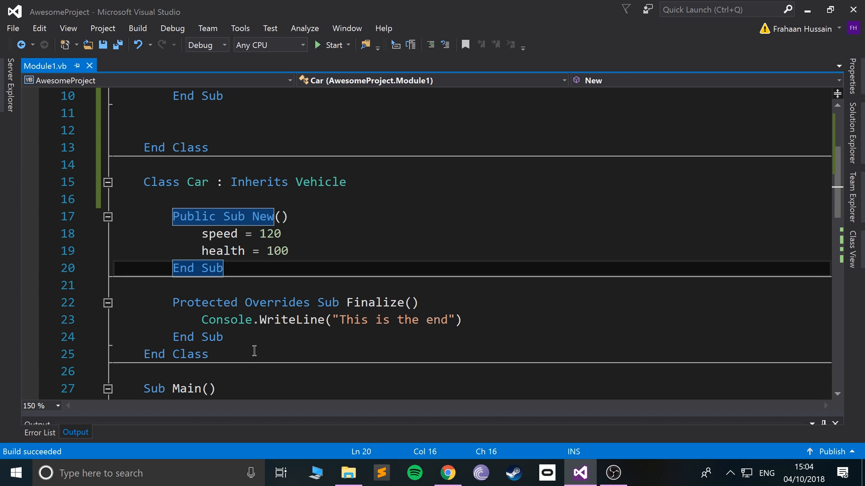
{"action": "left_click_drag", "start_coordinate": [146, 182], "coordinate": [223, 337]}
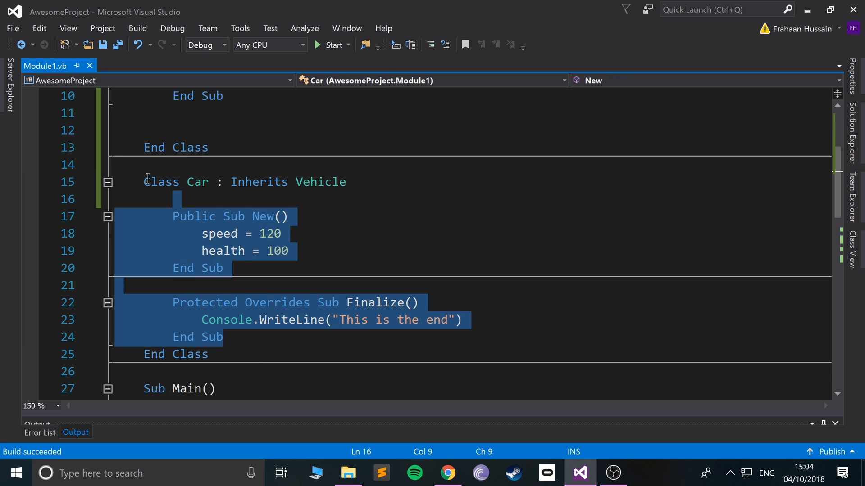
{"action": "left_click", "coordinate": [308, 250]}
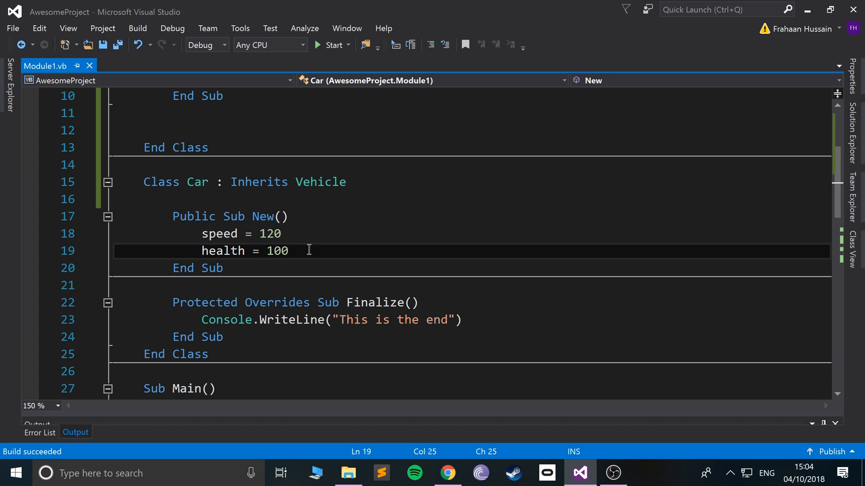
{"action": "mouse_move", "coordinate": [224, 274]}
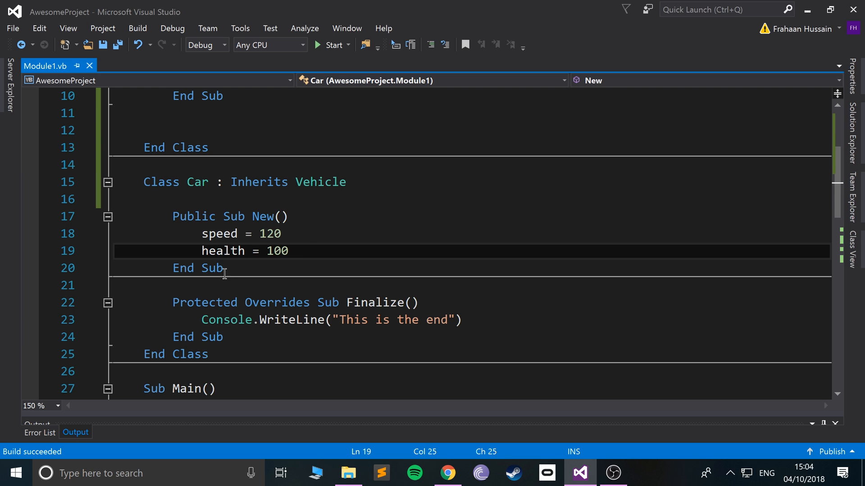
{"action": "type", "text": "pub"}
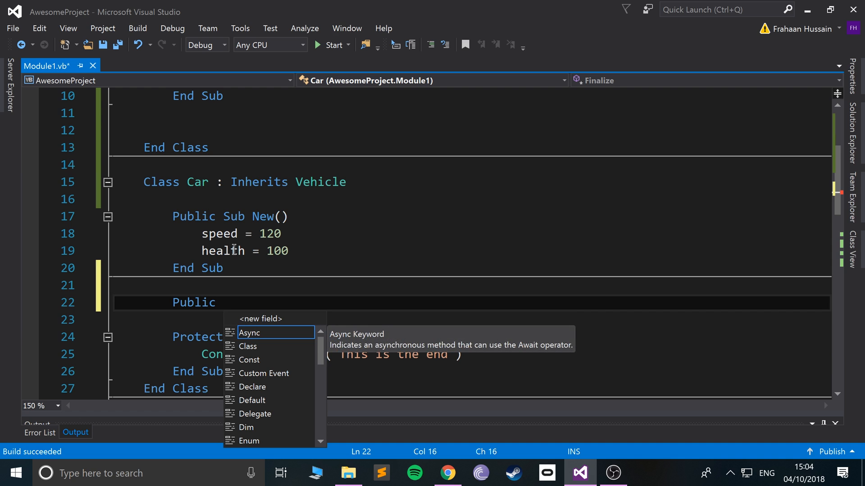
Step: Declare Public Sub HelloCar() in the Car class with an empty body
{"action": "type", "text": "Sub"}
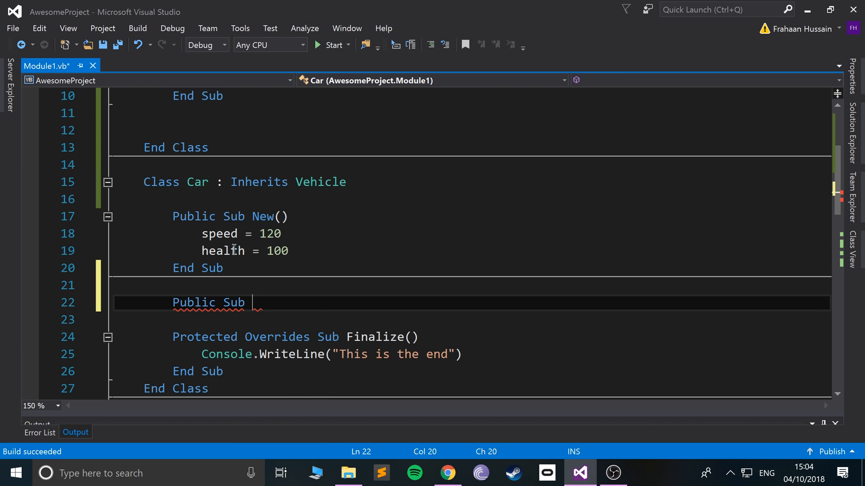
{"action": "type", "text": "Hello()"}
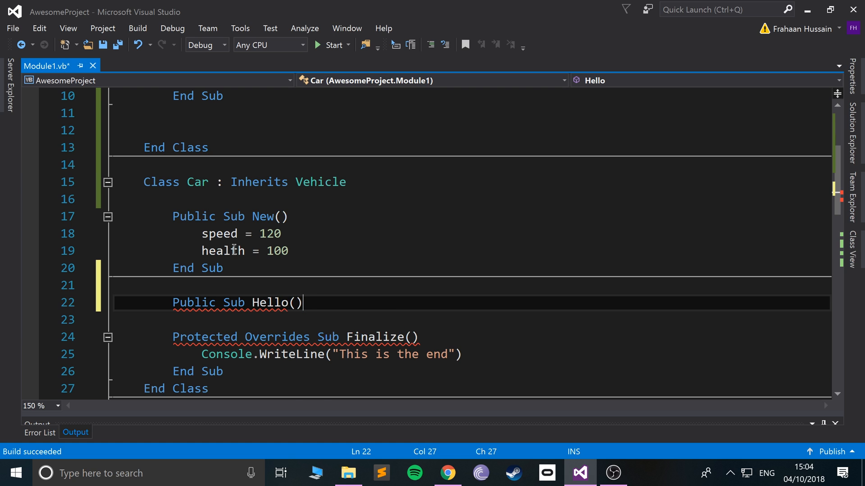
{"action": "type", "text": "Car"}
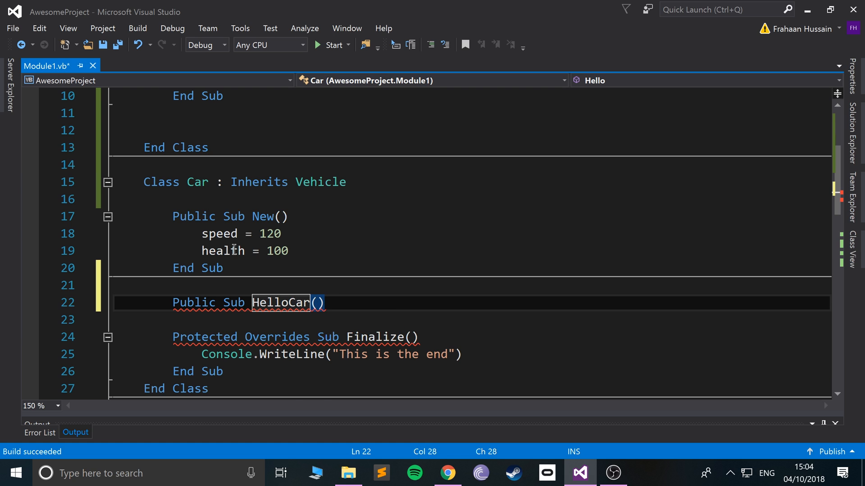
{"action": "key", "text": "enter"}
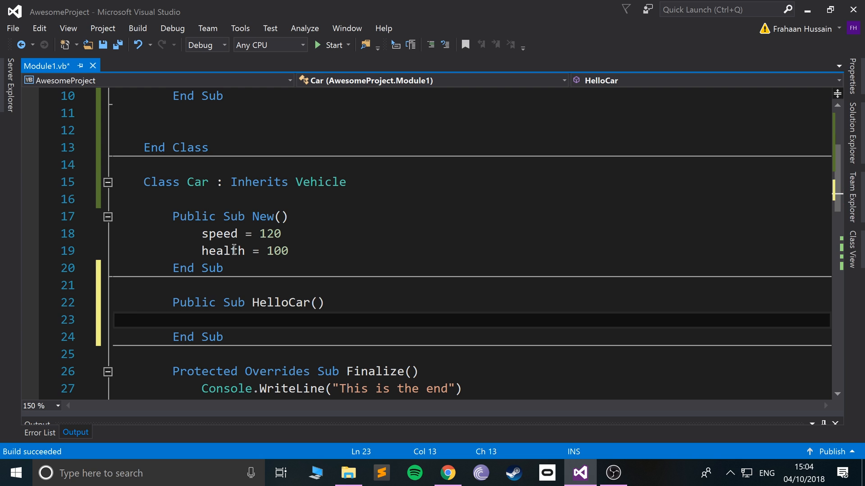
Step: Make HelloCar write "Hello I am a car" with Console.WriteLine
{"action": "type", "text": "Console.w"}
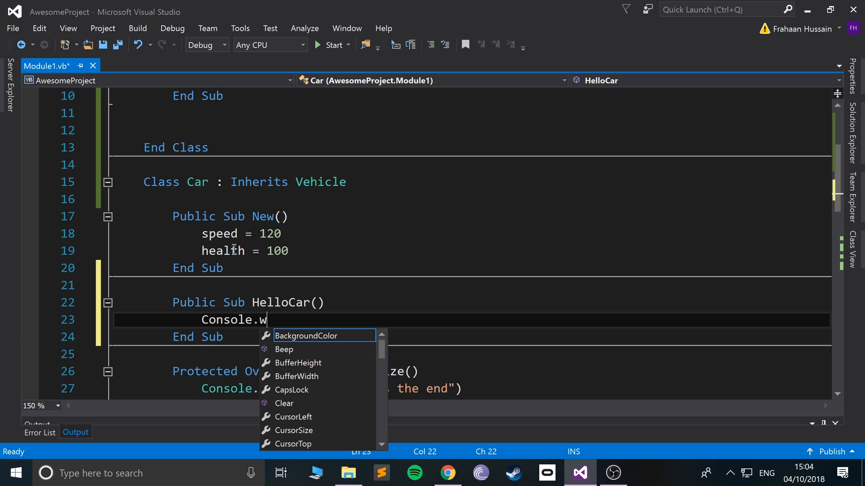
{"action": "type", "text": "riteLine"}
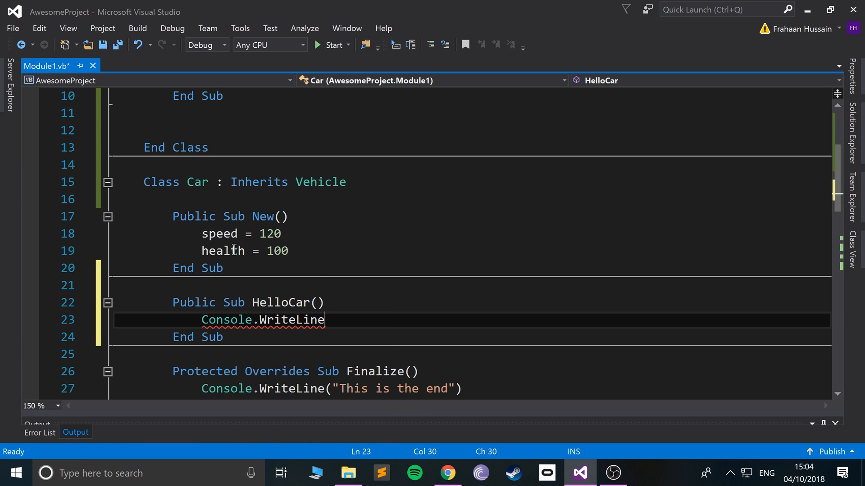
{"action": "type", "text": "()"}
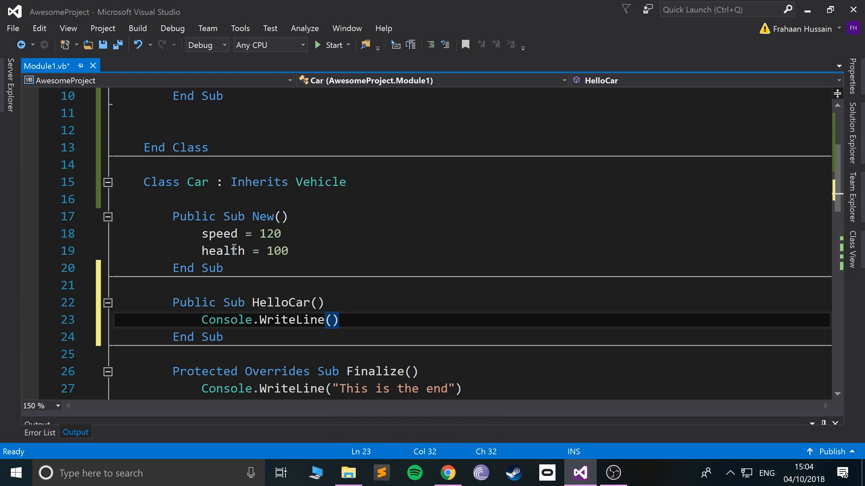
{"action": "type", "text": "\""}
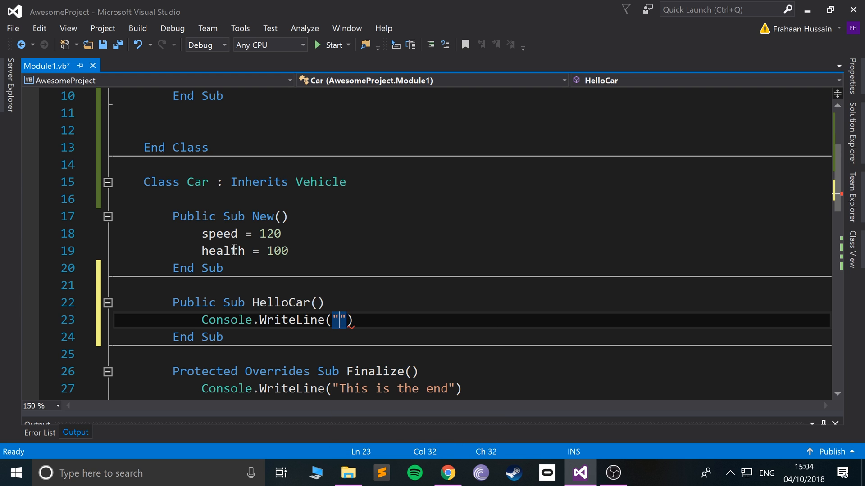
{"action": "type", "text": "Hello I"}
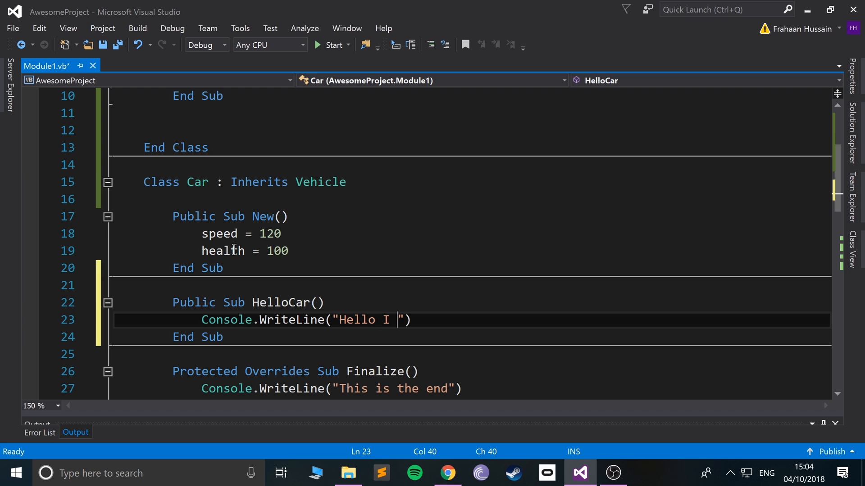
{"action": "type", "text": "am a car"}
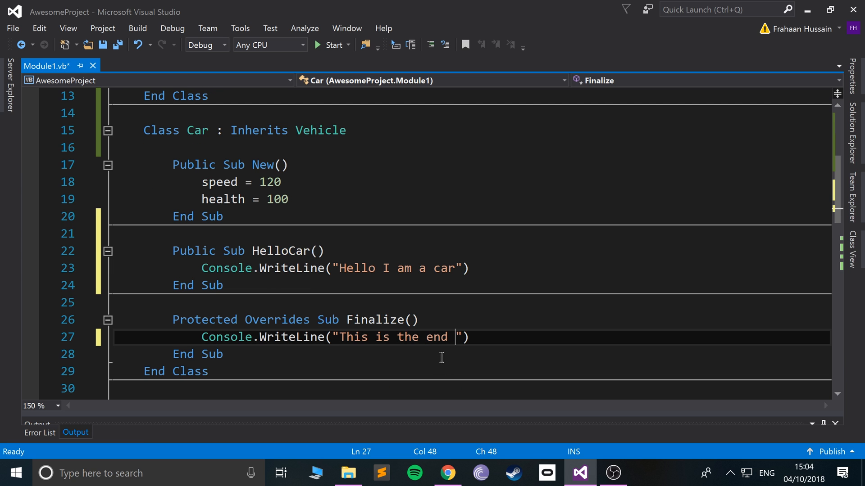
Step: Change the Finalize message to "This is the end for the car" and save Module1.vb
{"action": "type", "text": "for the c"}
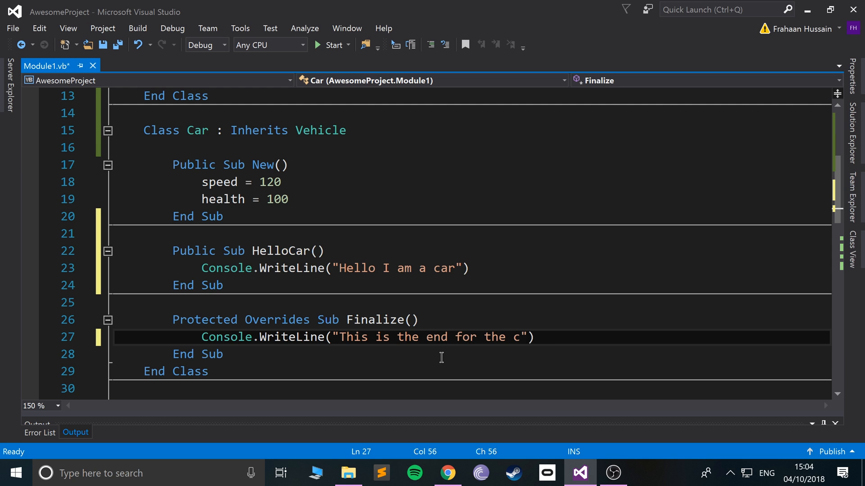
{"action": "type", "text": "ar"}
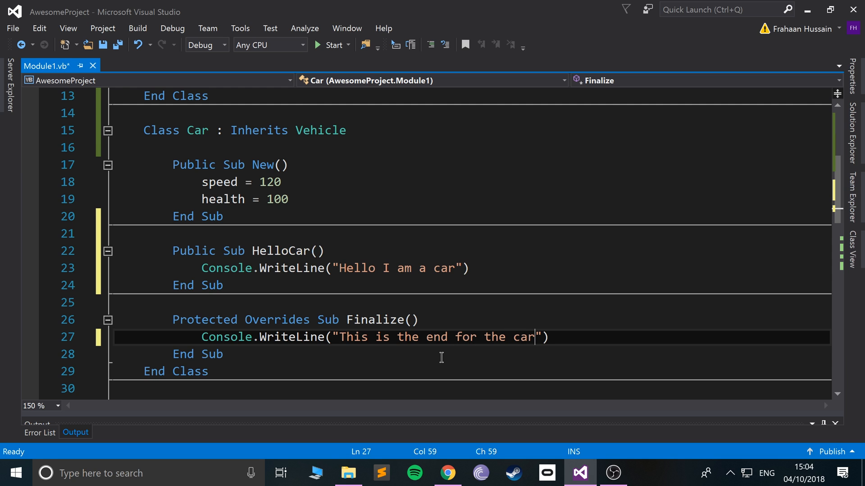
{"action": "key", "text": "ctrl+s"}
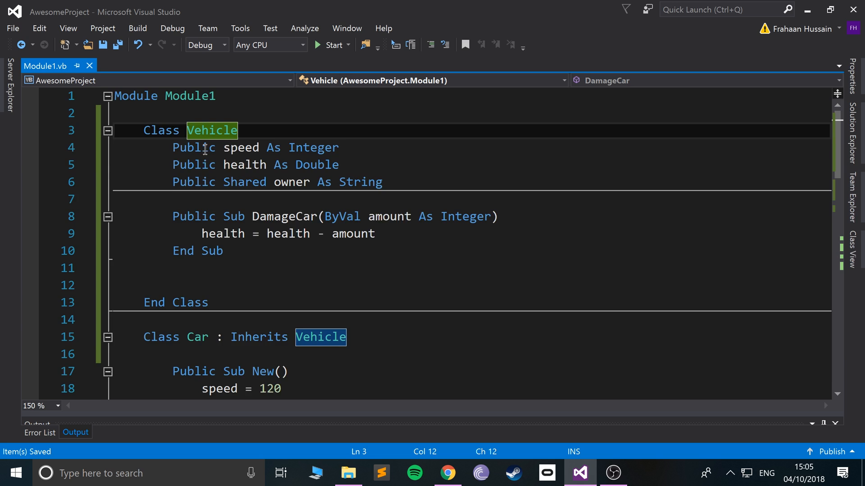
{"action": "scroll", "scroll_direction": "down", "scroll_amount": 3}
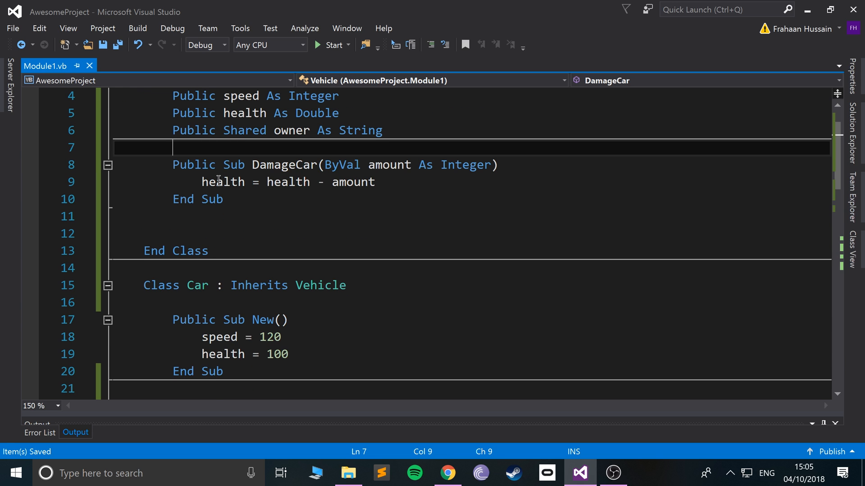
{"action": "scroll", "scroll_direction": "down", "scroll_amount": 3}
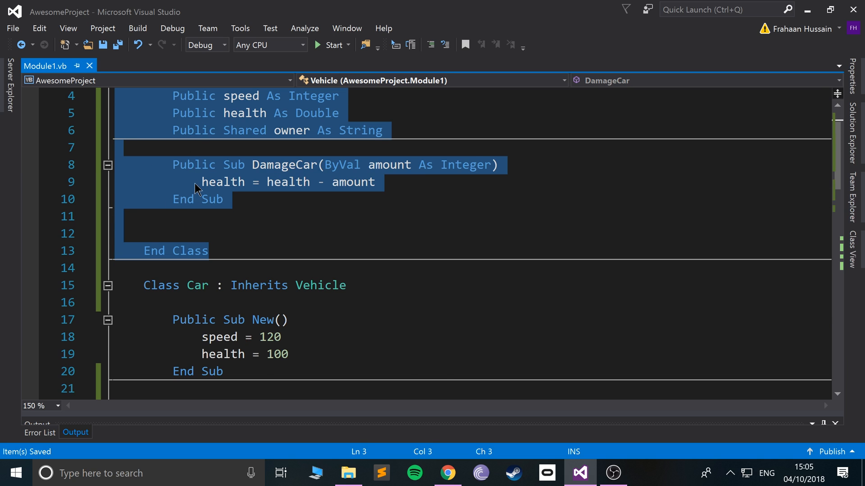
{"action": "scroll", "scroll_direction": "down", "scroll_amount": 3}
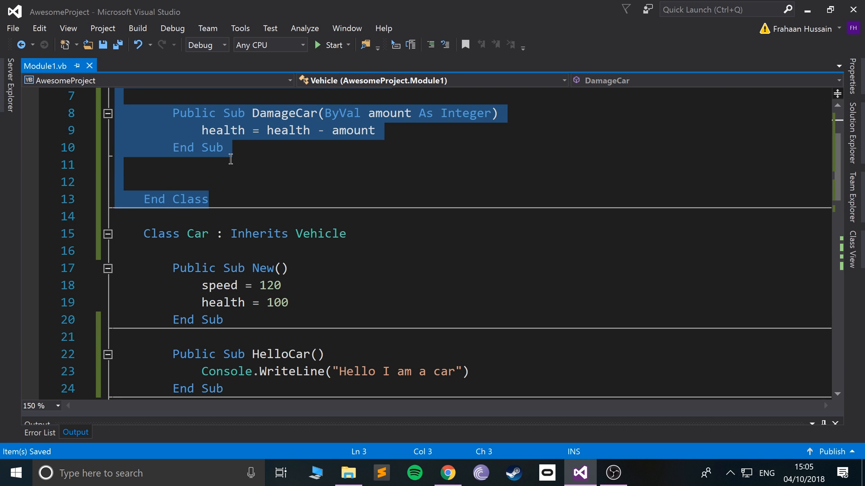